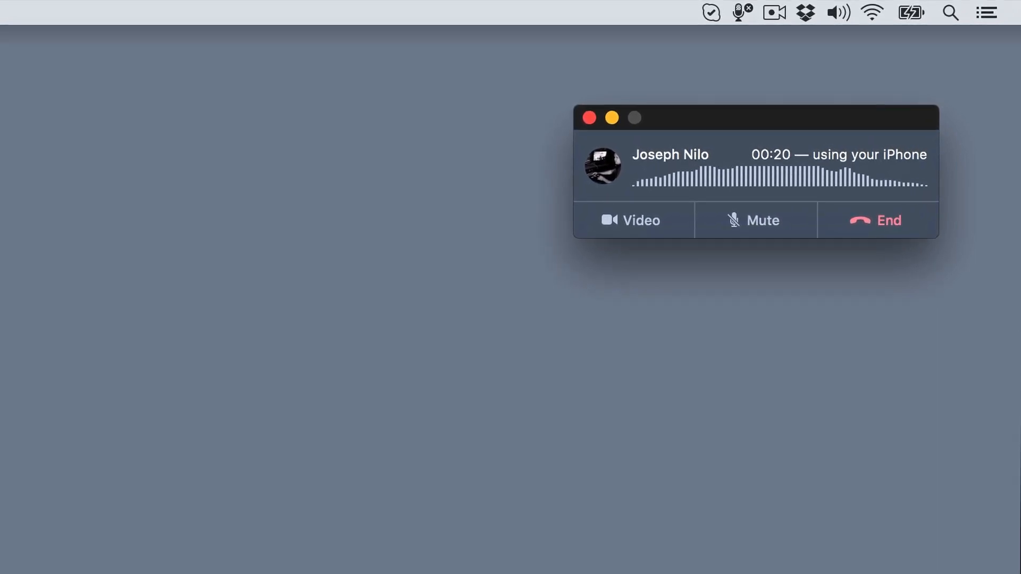
- Dismiss the FaceTime audio call window after the call, leaving the empty desktop
click(757, 12)
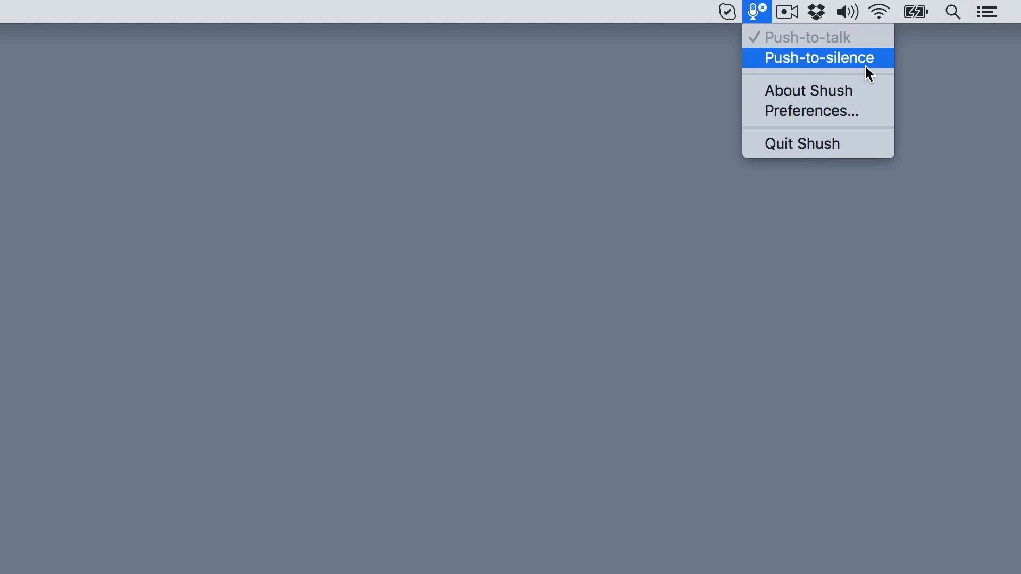
- Open Shush Preferences from the menu bar, showing the fn hotkey in hold-to-unmute mode
click(812, 111)
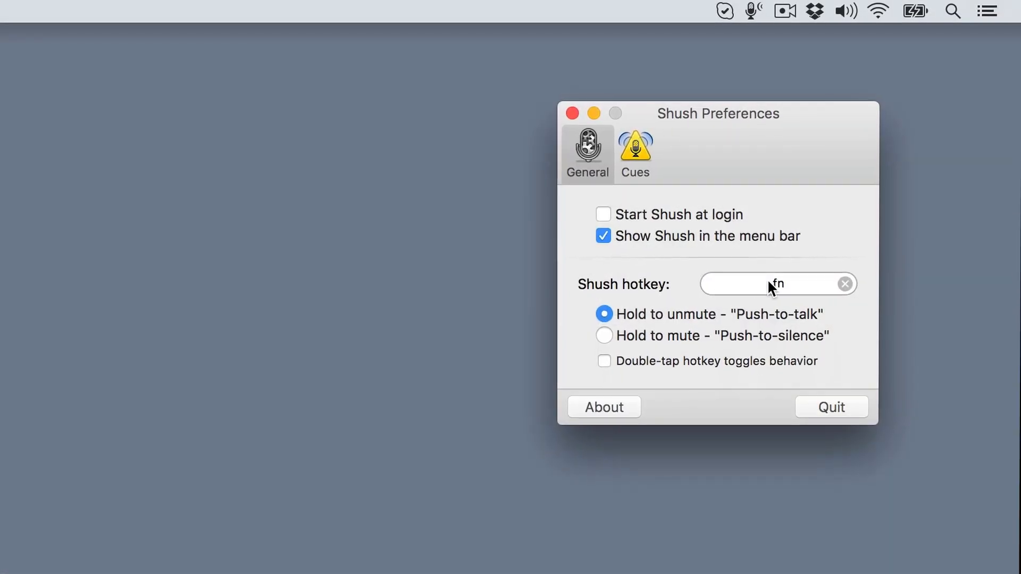